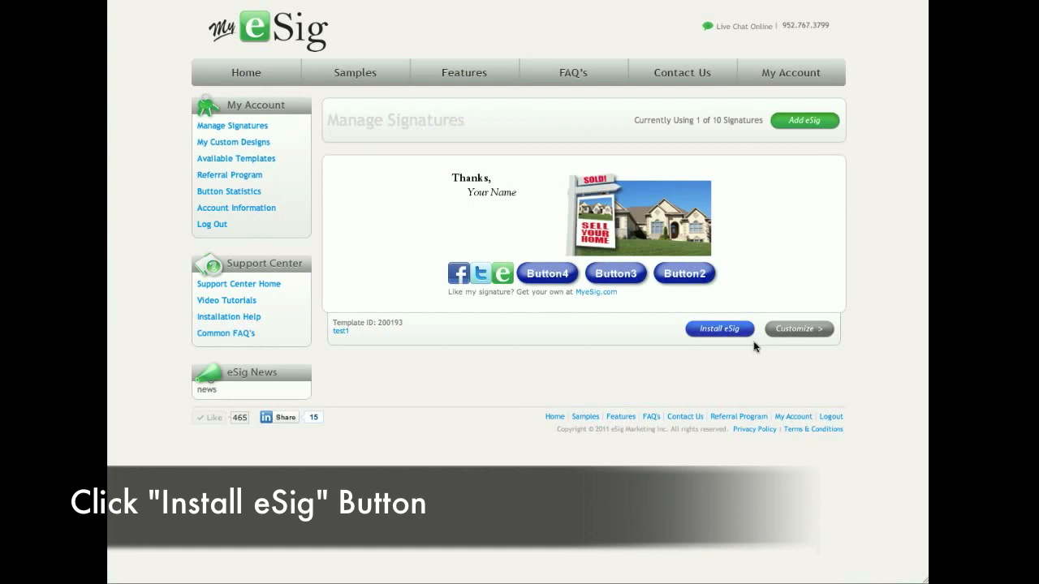
- Bring up the Install eSig options for the signature preview
{"action": "left_click", "coordinate": [718, 328]}
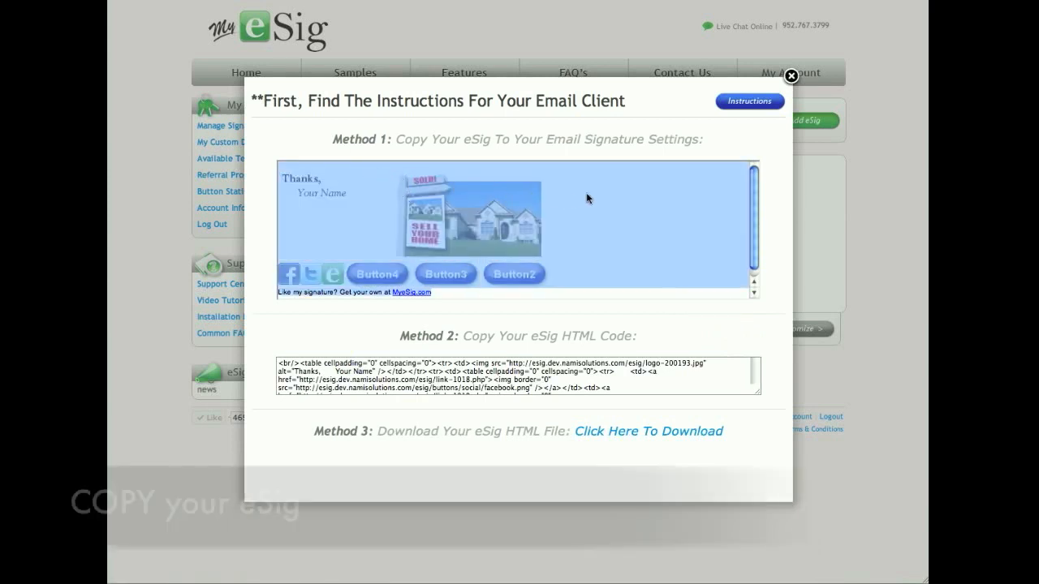
- Copy the rendered signature preview under Method 1 to the clipboard
{"action": "right_click", "coordinate": [588, 198]}
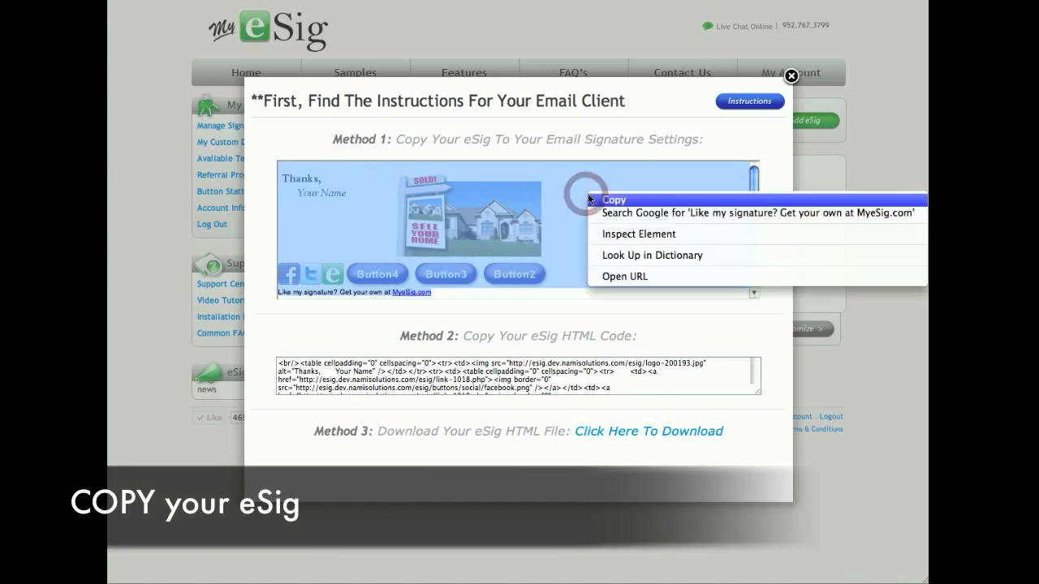
{"action": "left_click", "coordinate": [614, 199]}
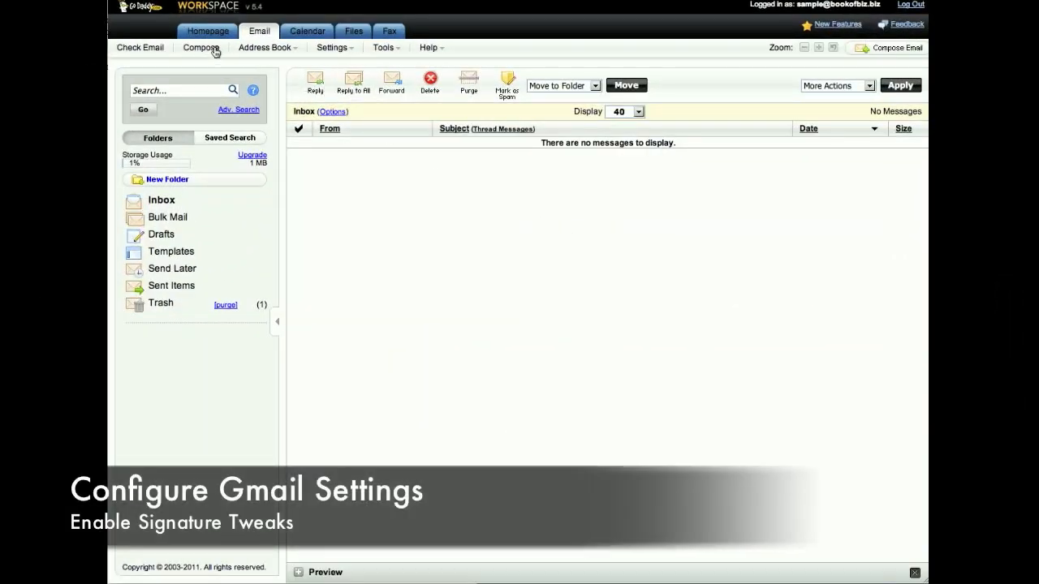
- Compose a new rich-text email and paste the copied eSig signature into its body
{"action": "left_click", "coordinate": [201, 47]}
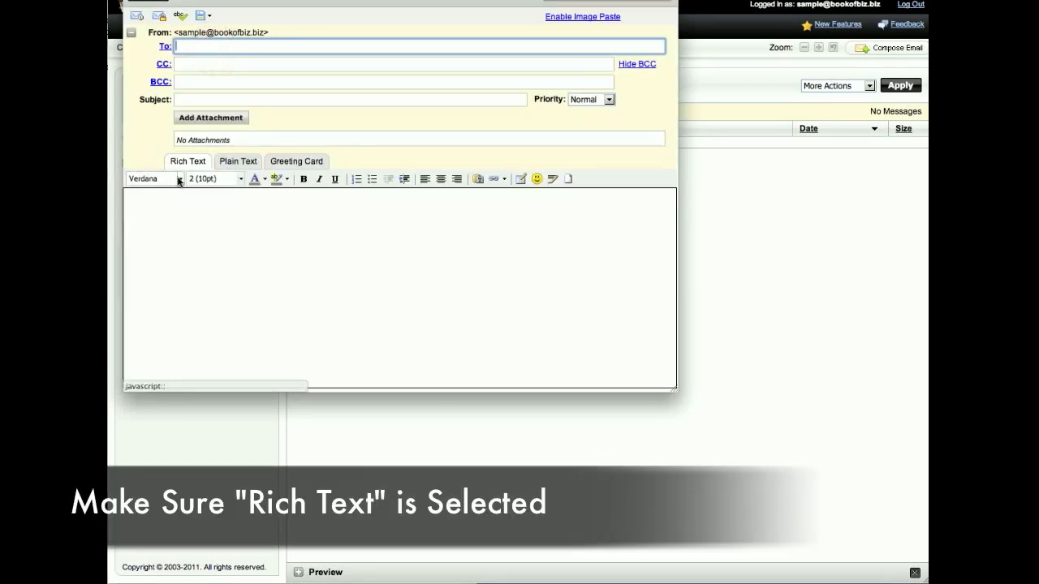
{"action": "left_click", "coordinate": [188, 163]}
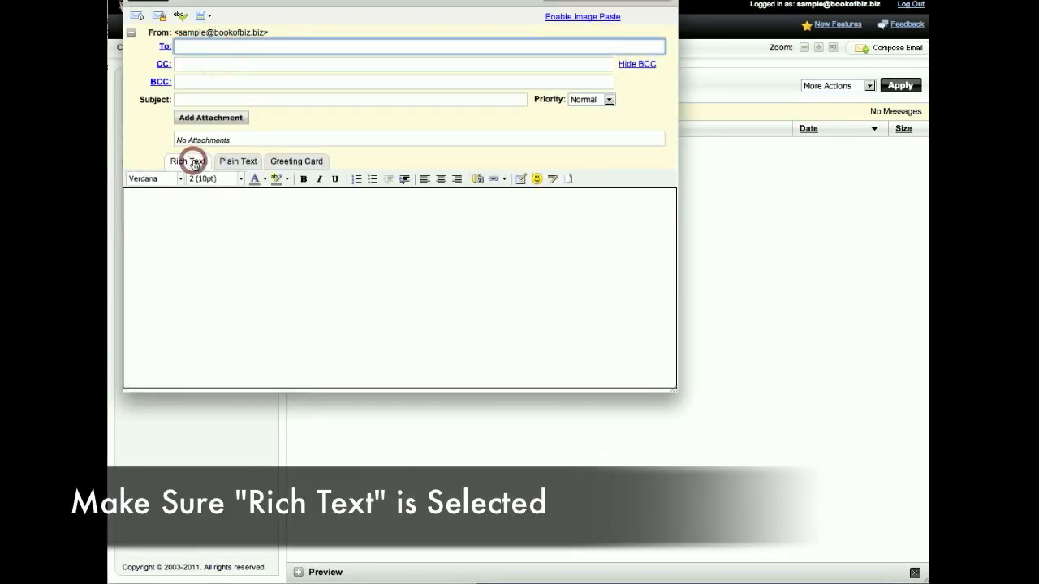
{"action": "right_click", "coordinate": [182, 211]}
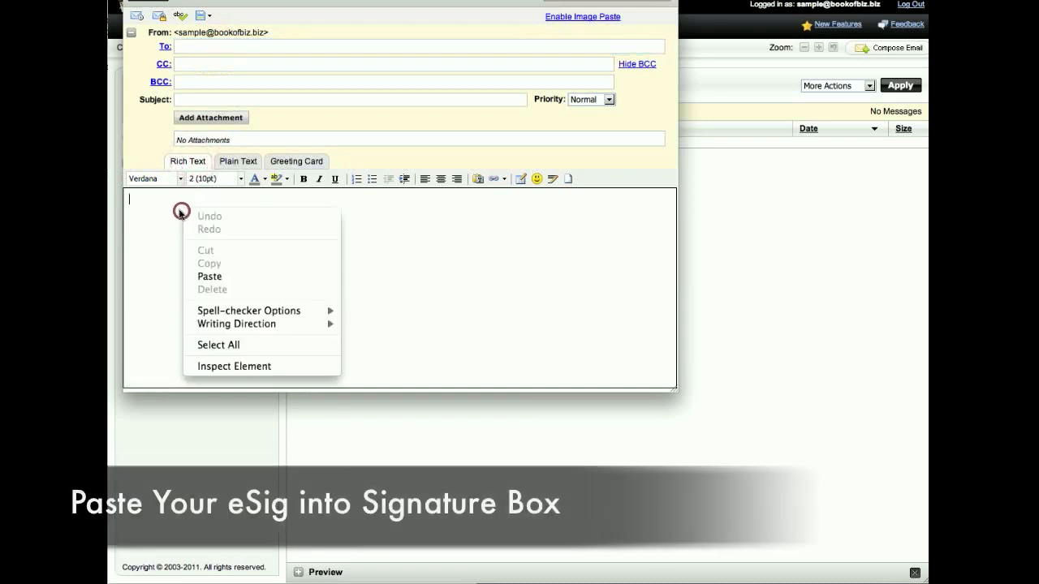
{"action": "left_click", "coordinate": [207, 276]}
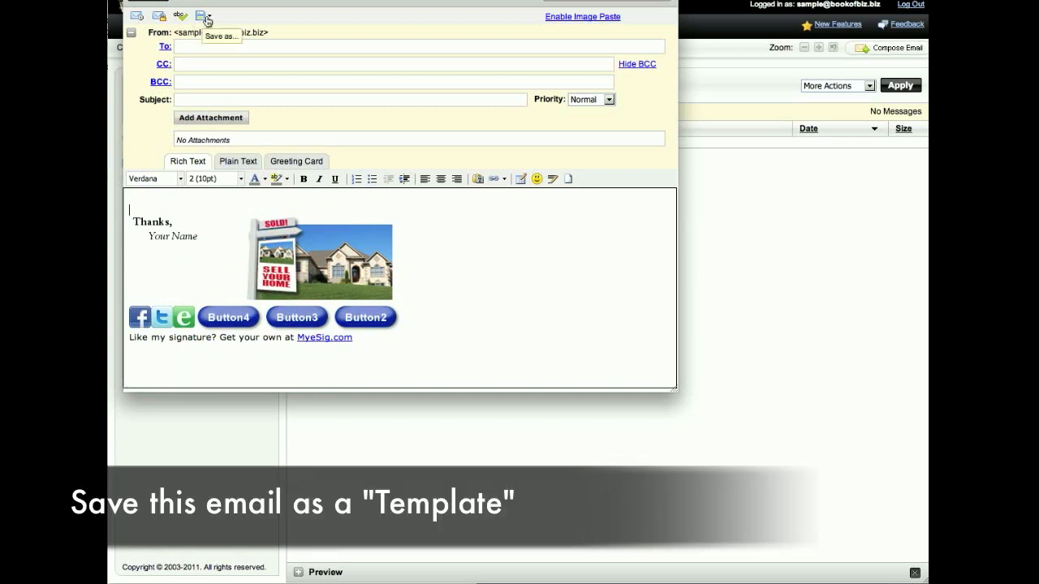
- Save the message as a template named 'eSig' and close it
{"action": "left_click", "coordinate": [207, 16]}
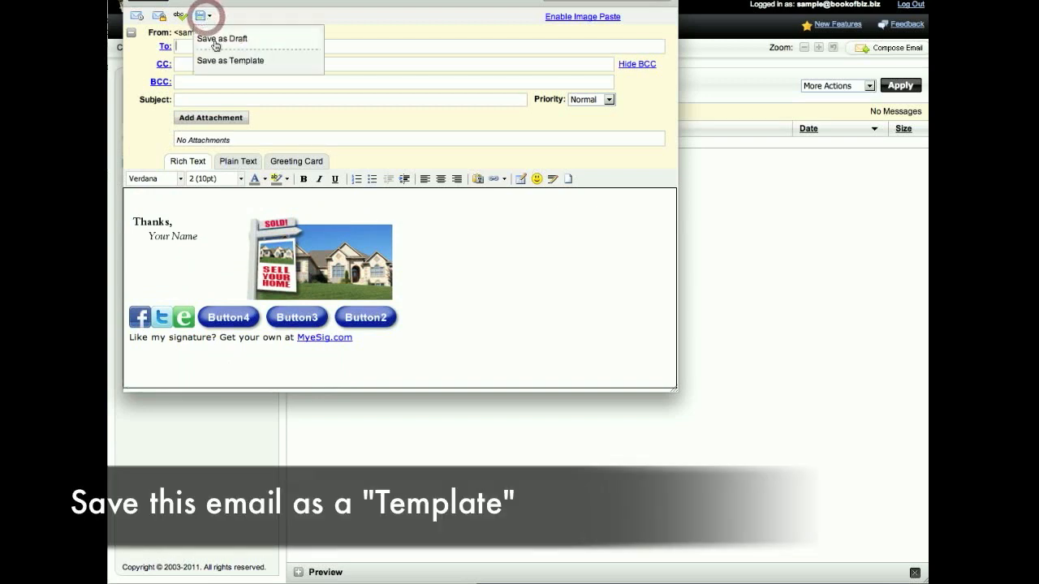
{"action": "left_click", "coordinate": [231, 60]}
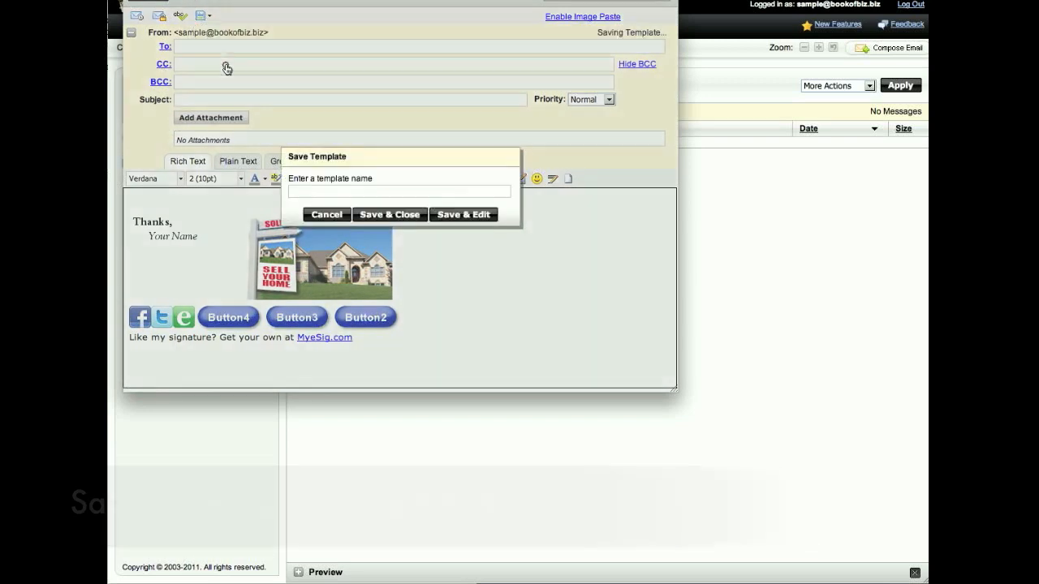
{"action": "left_click", "coordinate": [399, 191]}
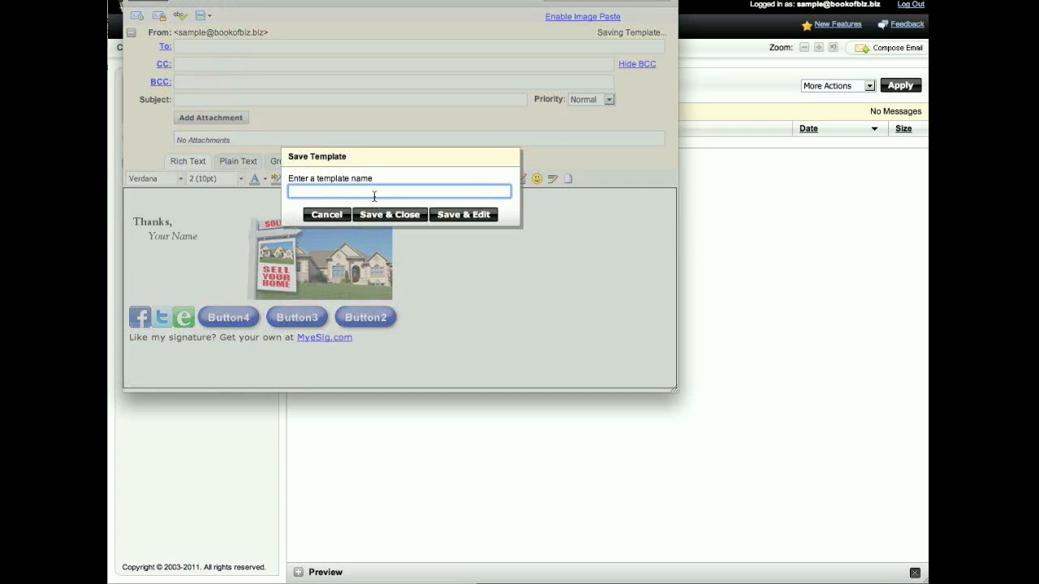
{"action": "type", "text": "eSig"}
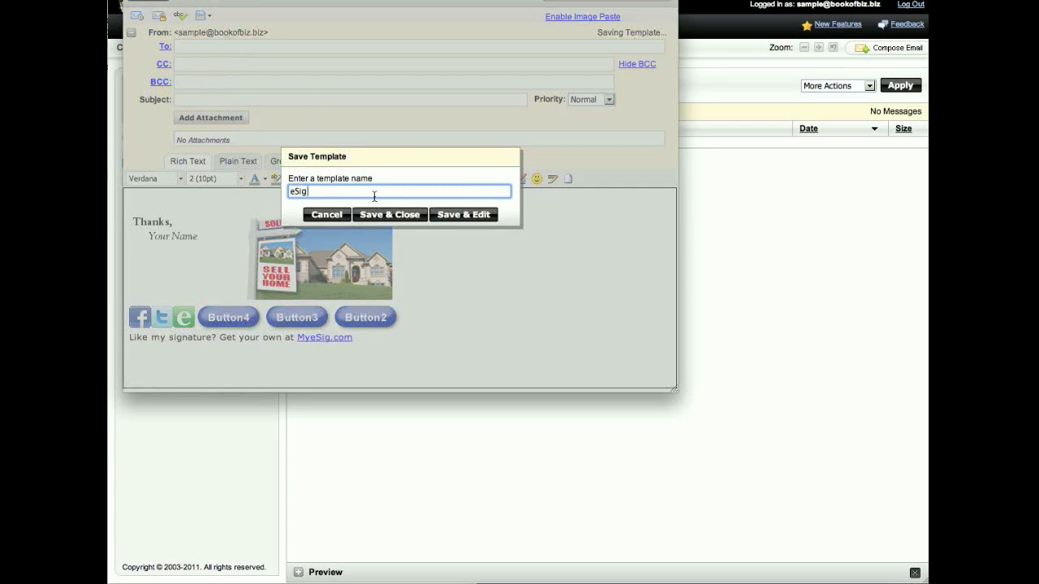
{"action": "left_click", "coordinate": [389, 214]}
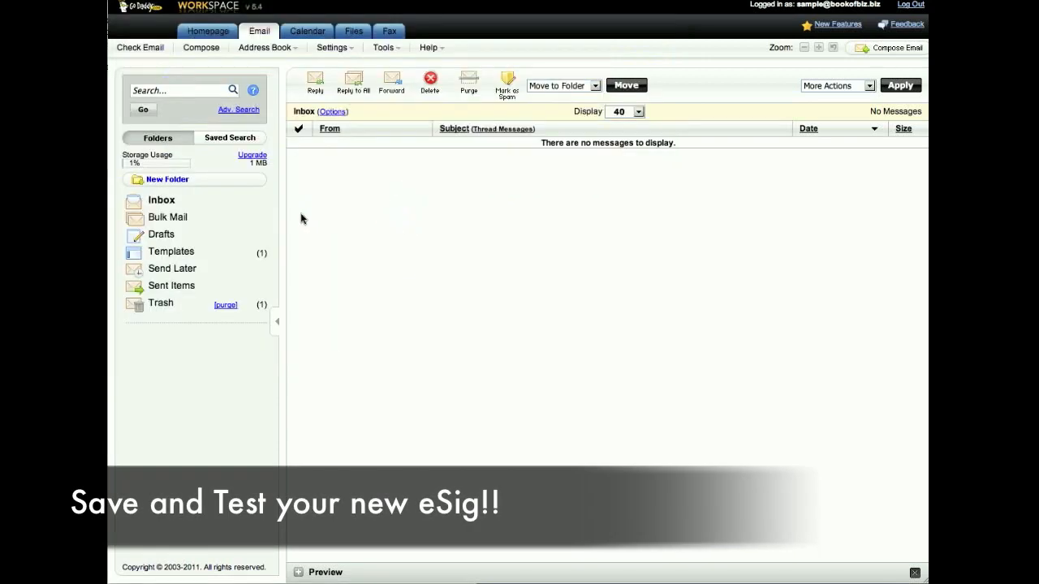
- Open the eSig template from the Templates folder as a new message with the signature
{"action": "left_click", "coordinate": [170, 250]}
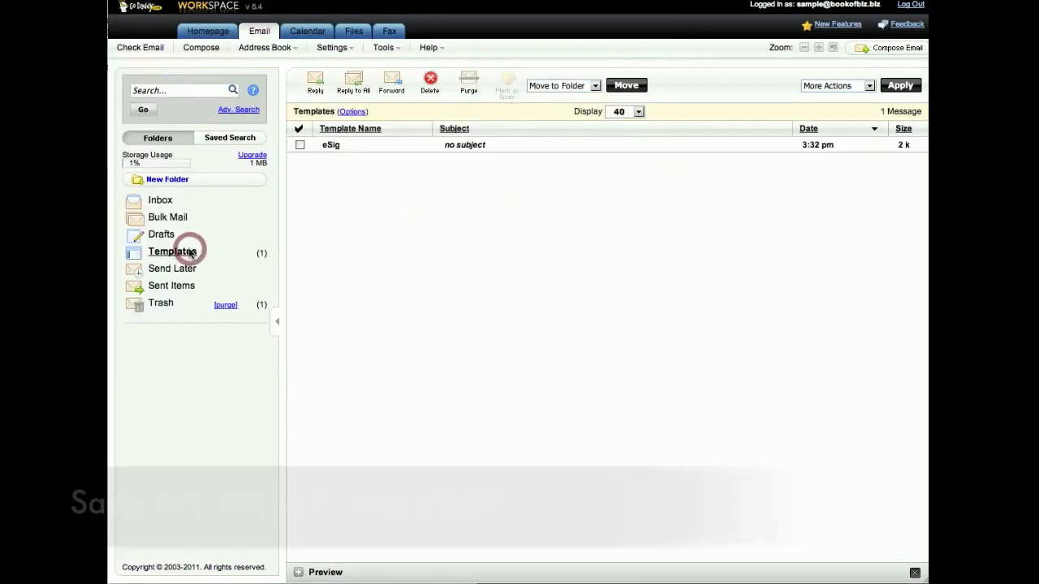
{"action": "left_click", "coordinate": [464, 144]}
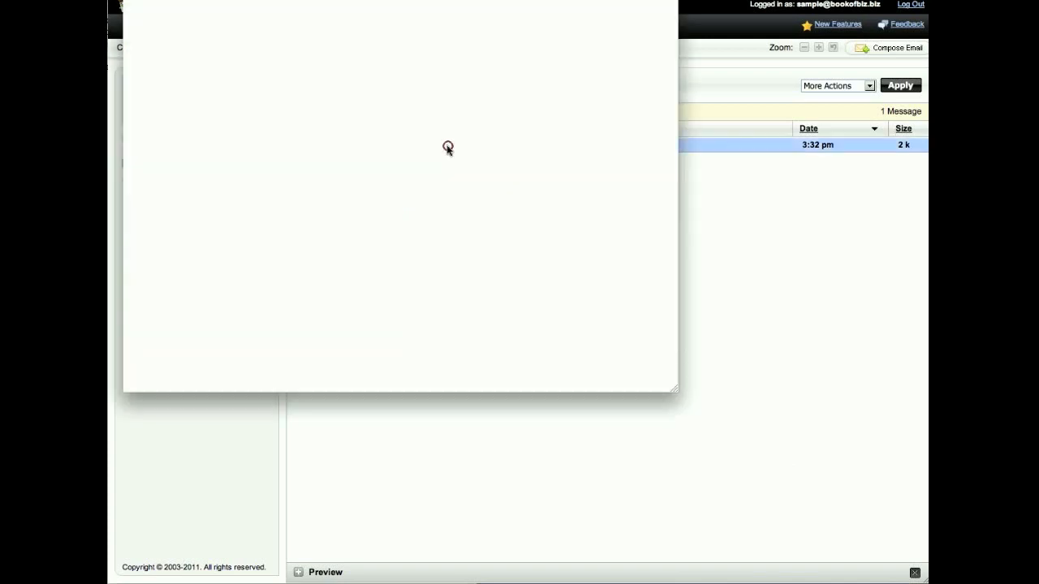
{"action": "left_click", "coordinate": [895, 47]}
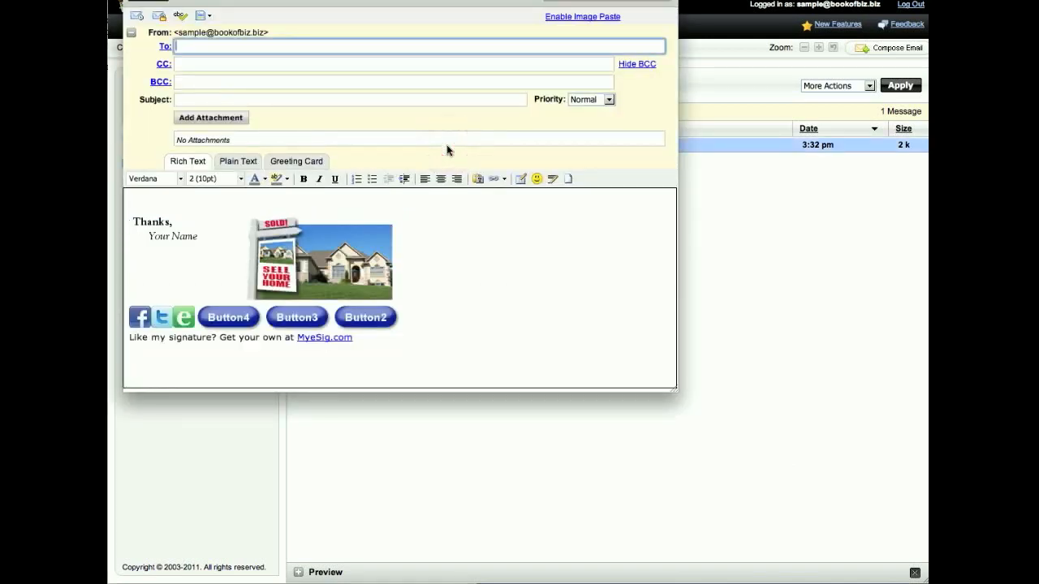